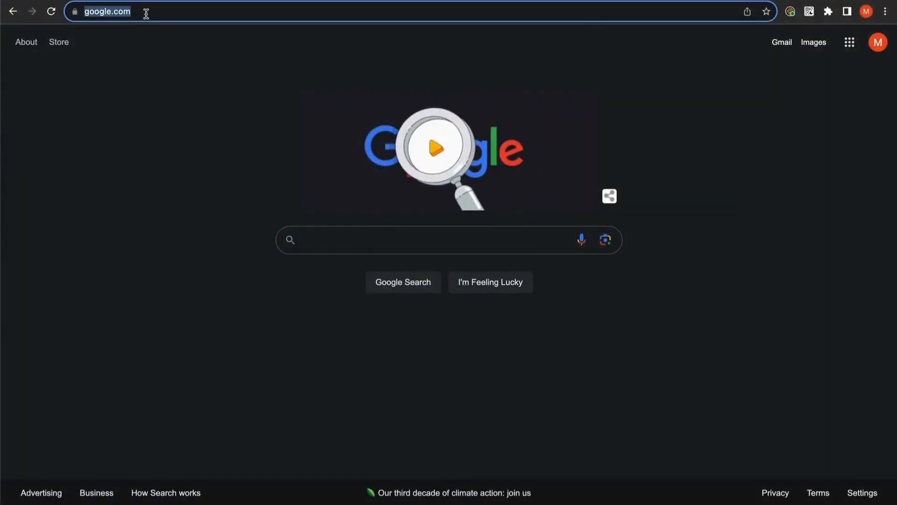
- Go to prodchr.dhin.net to reach the DHIN portal login page
text(prodchr.dhin.net/account/login)
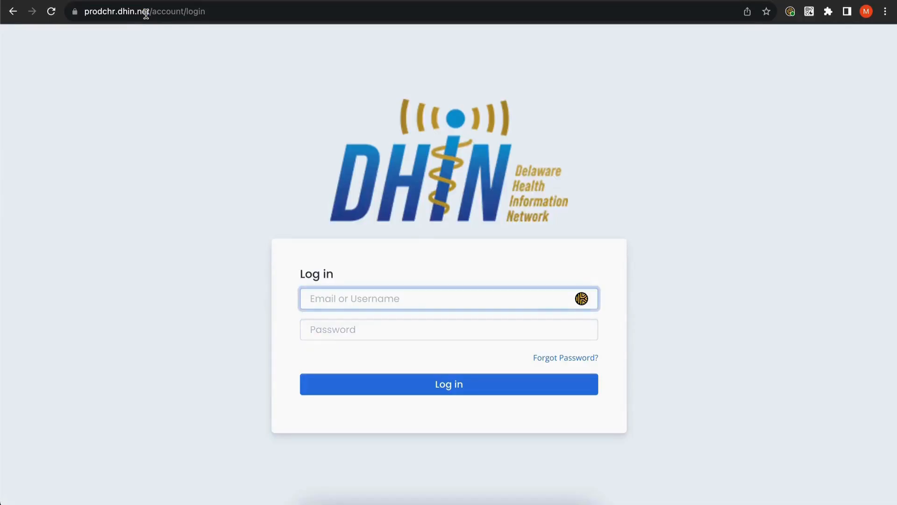
mouse_move(512, 99)
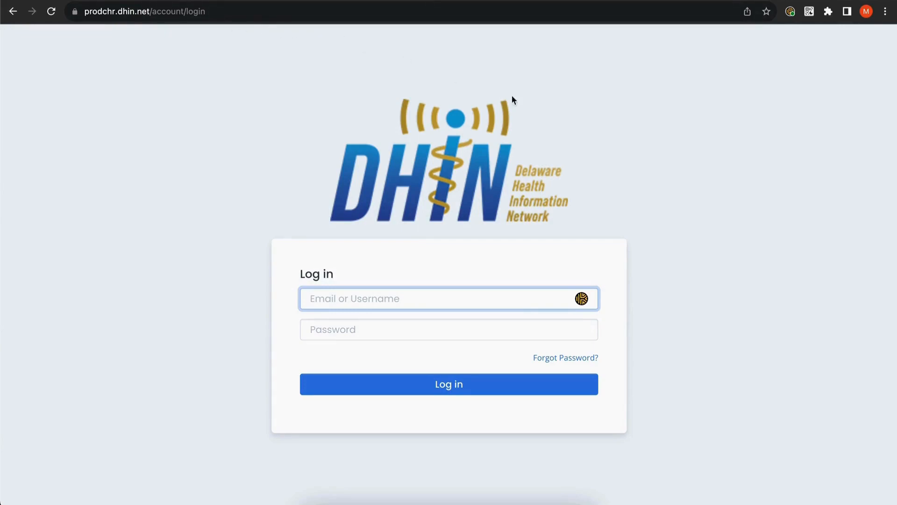
mouse_move(618, 354)
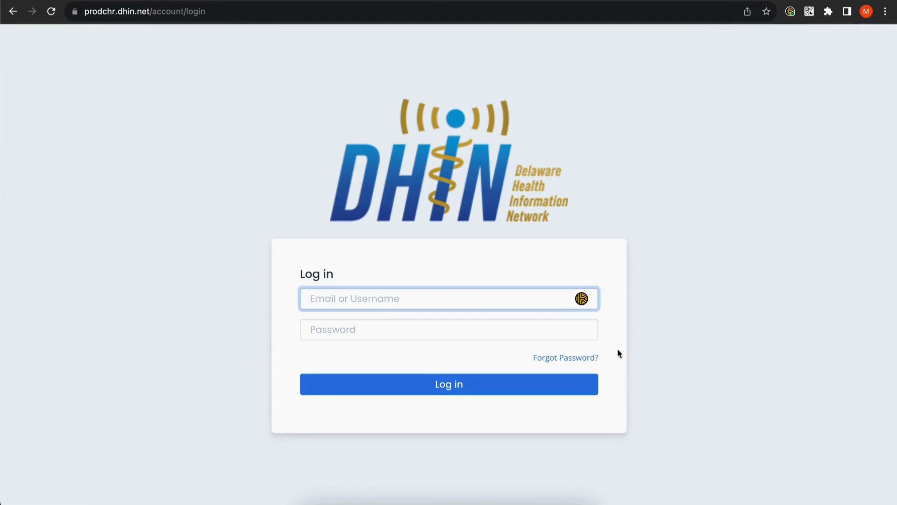
- Submit a password reset for the username 'chrdemo7' via Forgot Password
click(565, 357)
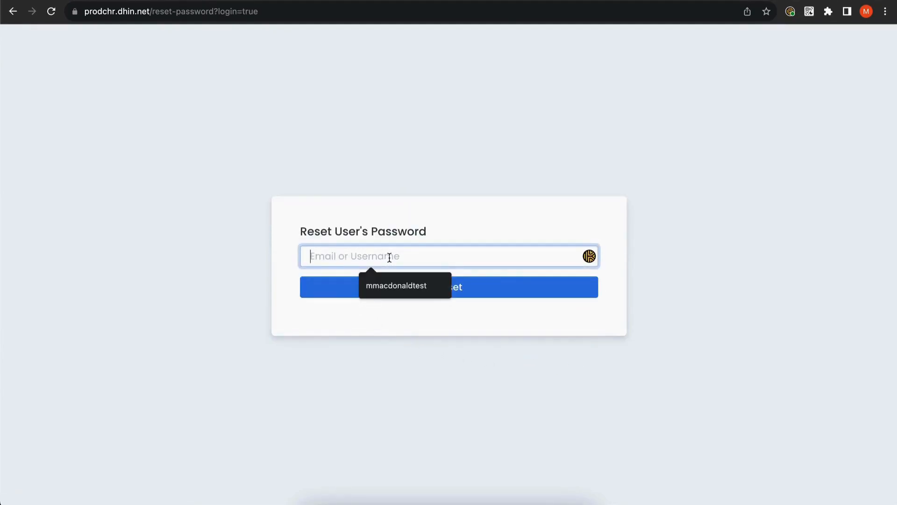
text(chrdemo)
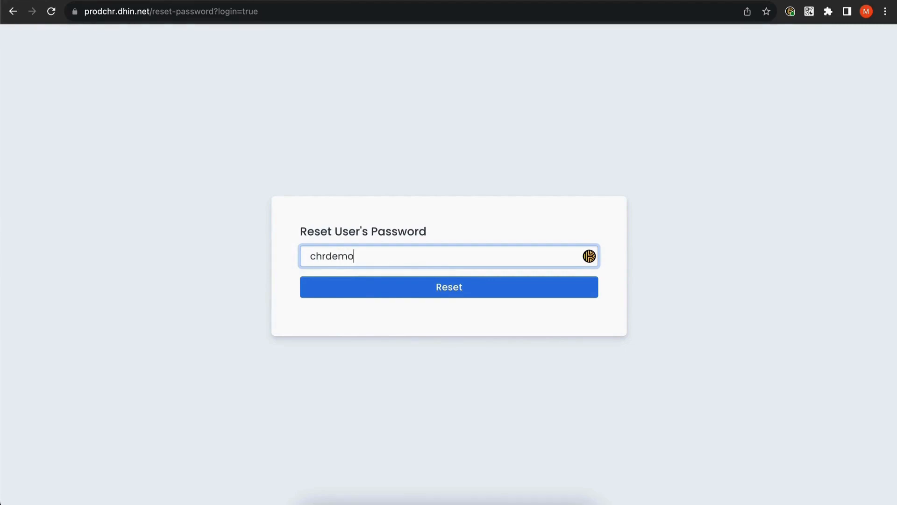
text(7)
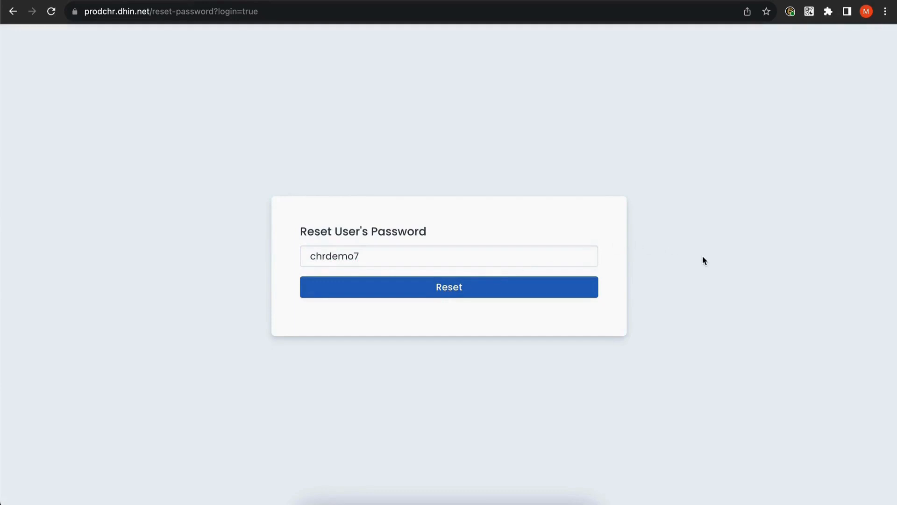
click(448, 286)
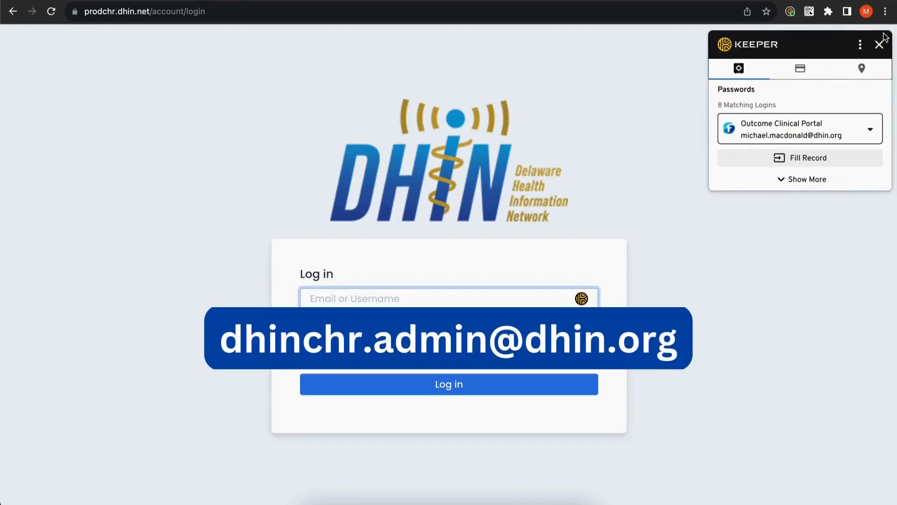
- Dismiss the Keeper password manager popup and open the password reset email
click(879, 44)
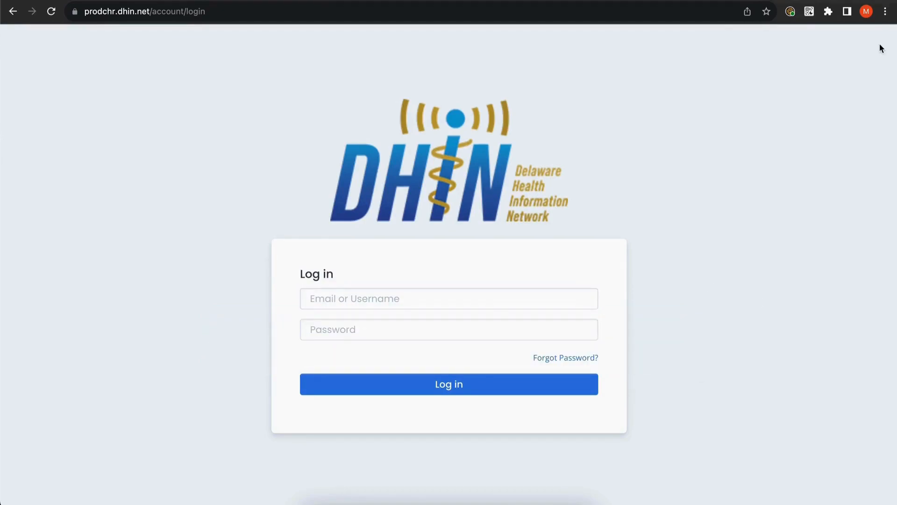
click(448, 298)
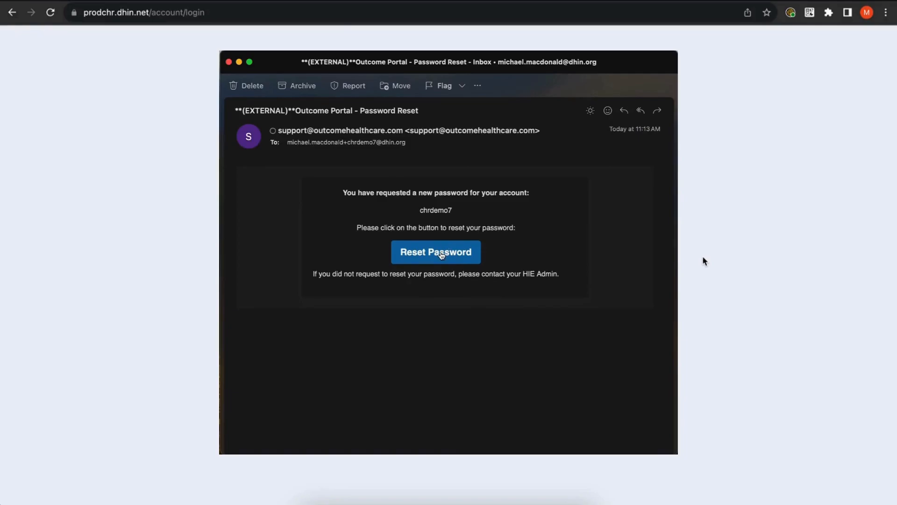
- Follow the email's reset link and save a new compliant password
click(436, 252)
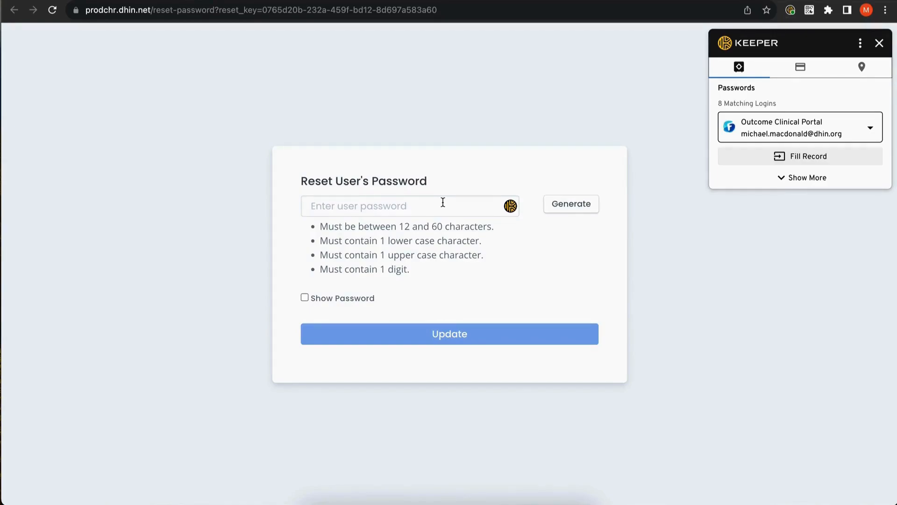
text(••••)
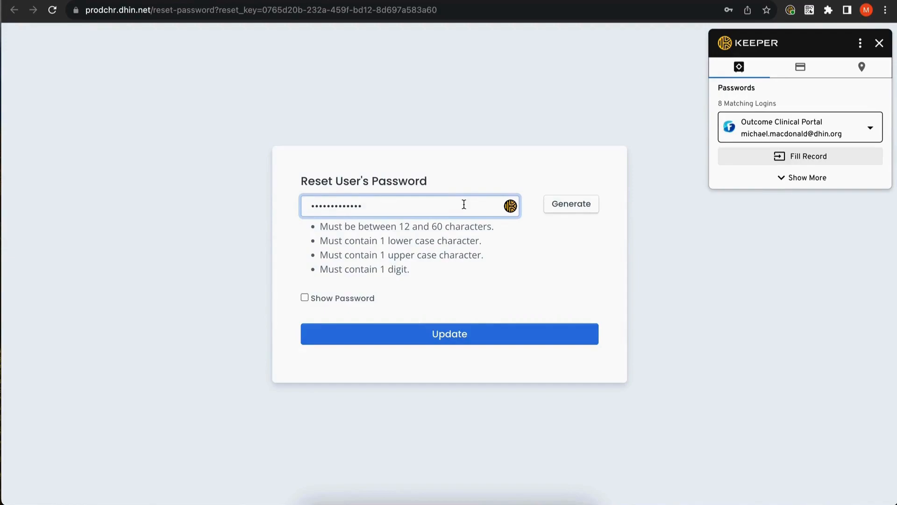
click(449, 333)
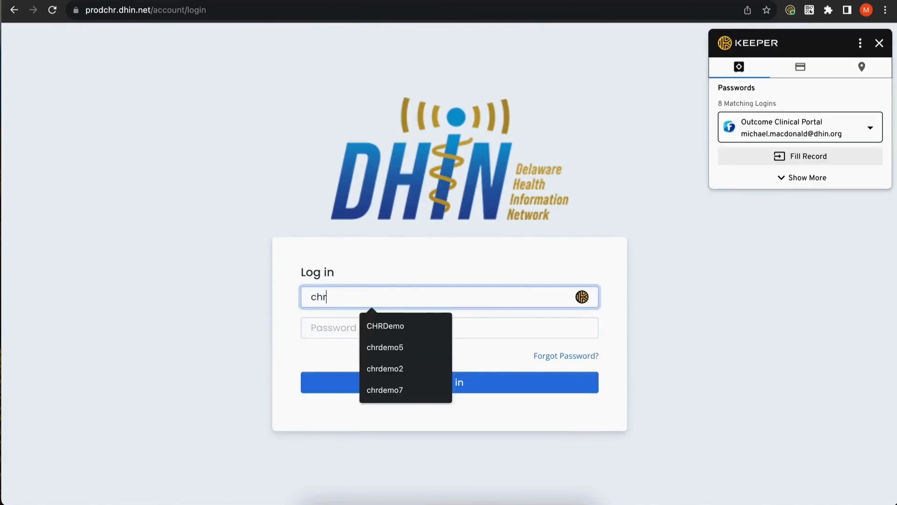
- Log in with the autofilled demo username and the new password
click(385, 389)
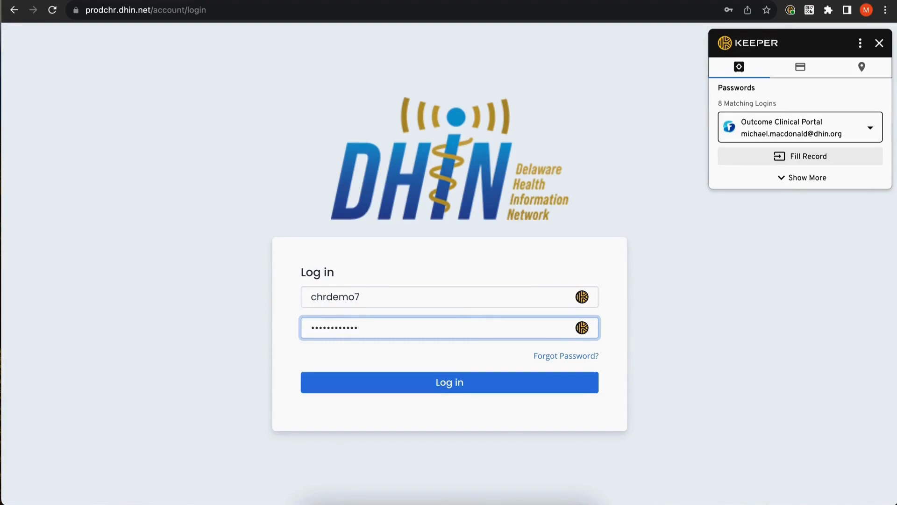
click(449, 382)
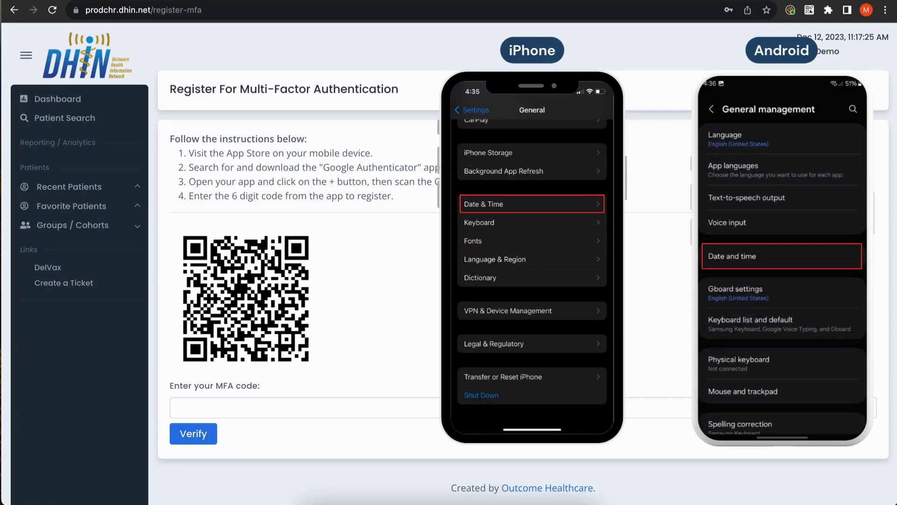
- Enter the authenticator app's six-digit code and verify it to register MFA
click(532, 203)
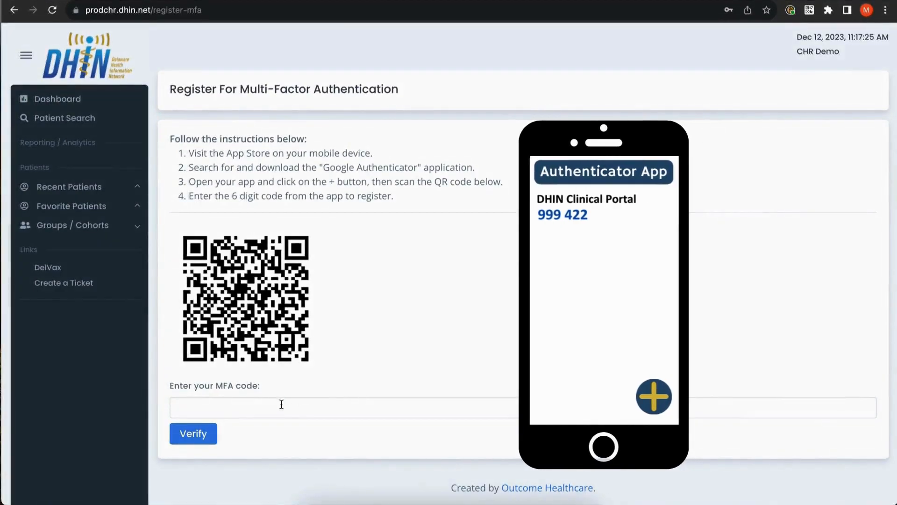
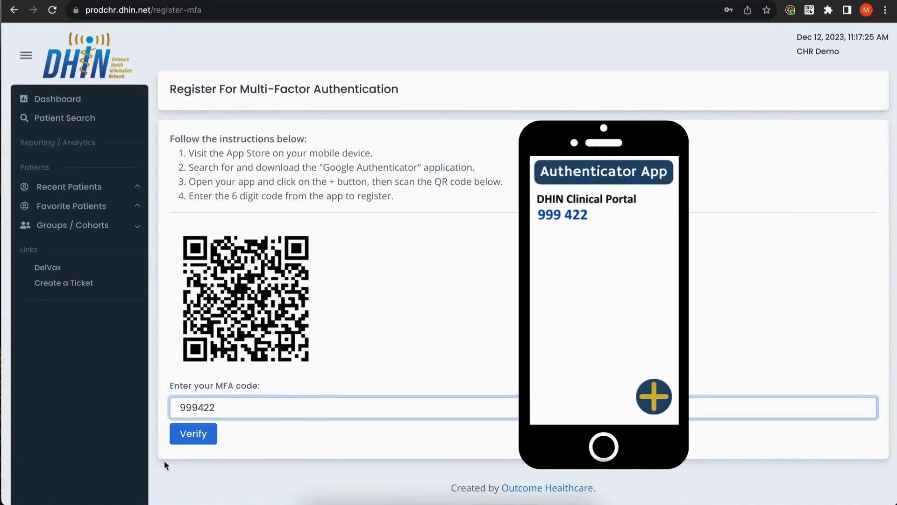
click(193, 433)
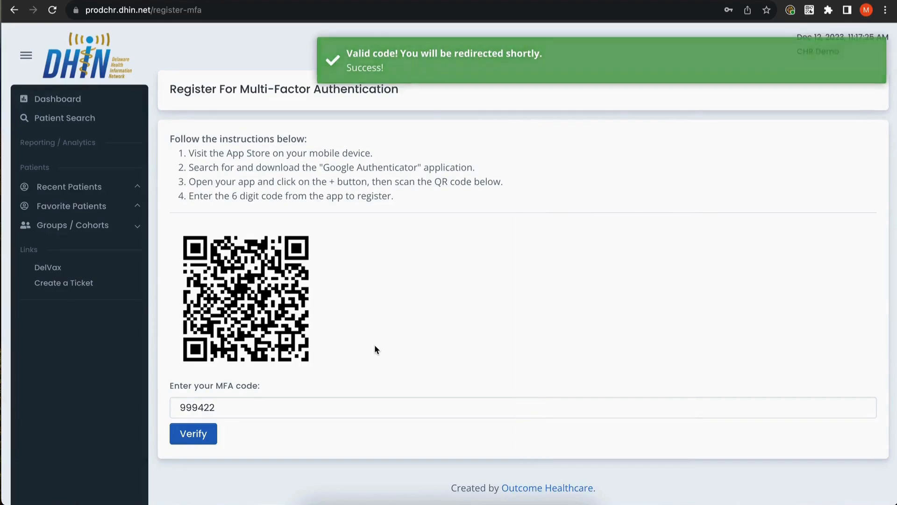
- Sign the Data Use Agreement as 'CHR Demo' and accept it with I Agree
click(193, 433)
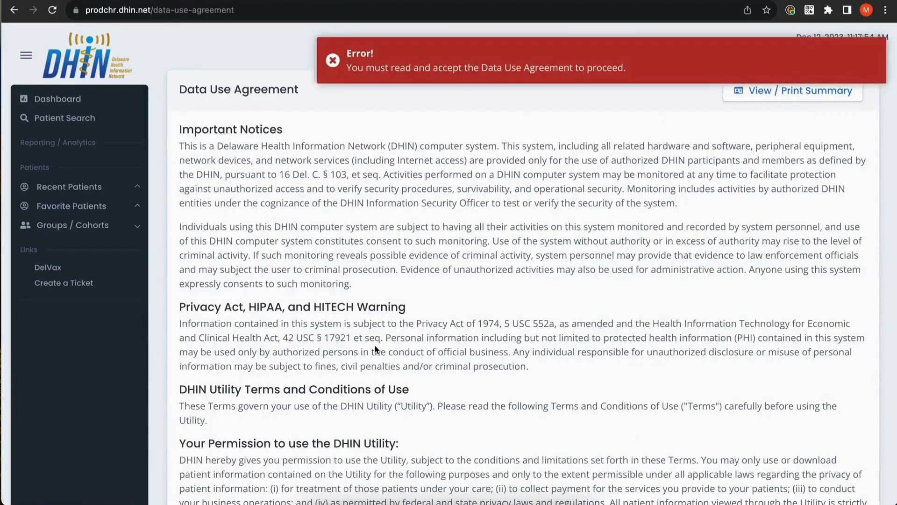
scroll(down, 3)
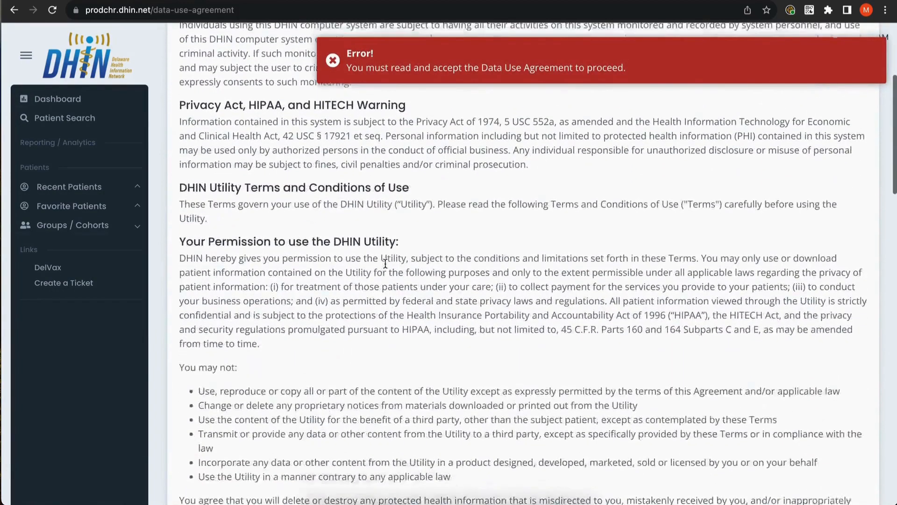
scroll(down, 3)
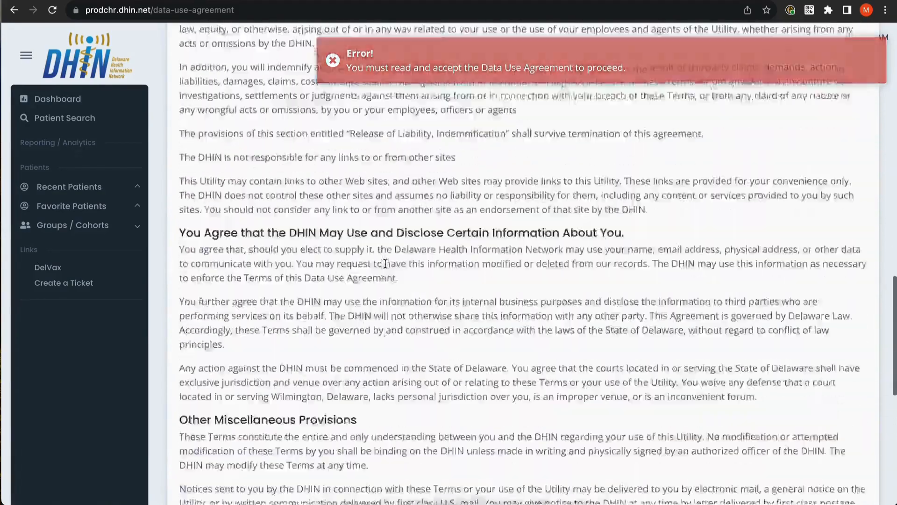
scroll(down, 3)
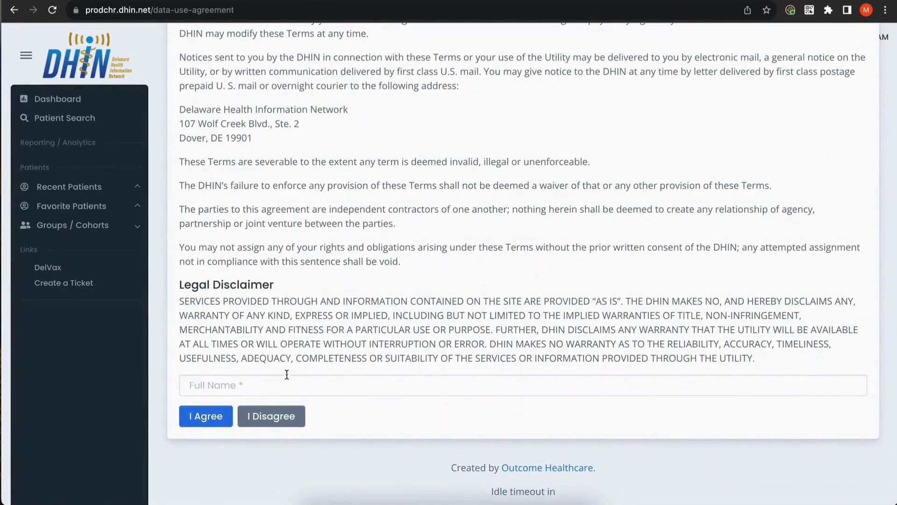
text(CHR)
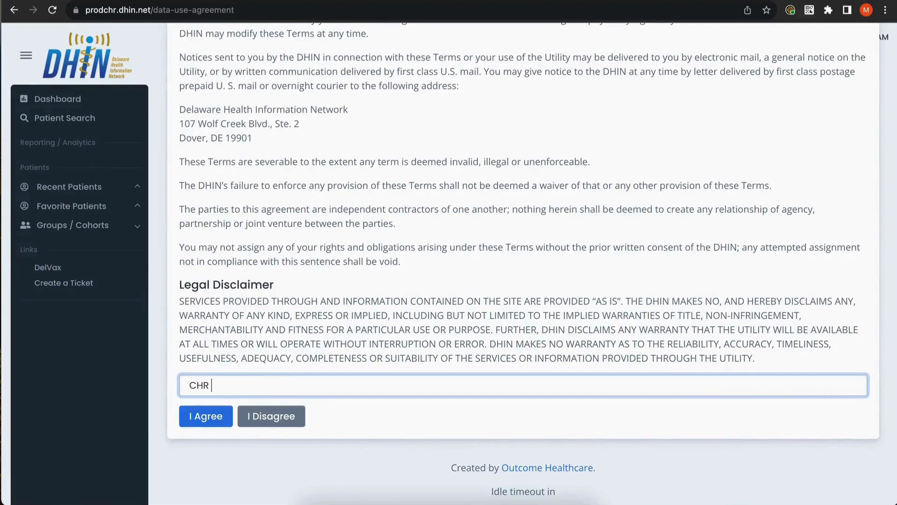
text(Demo)
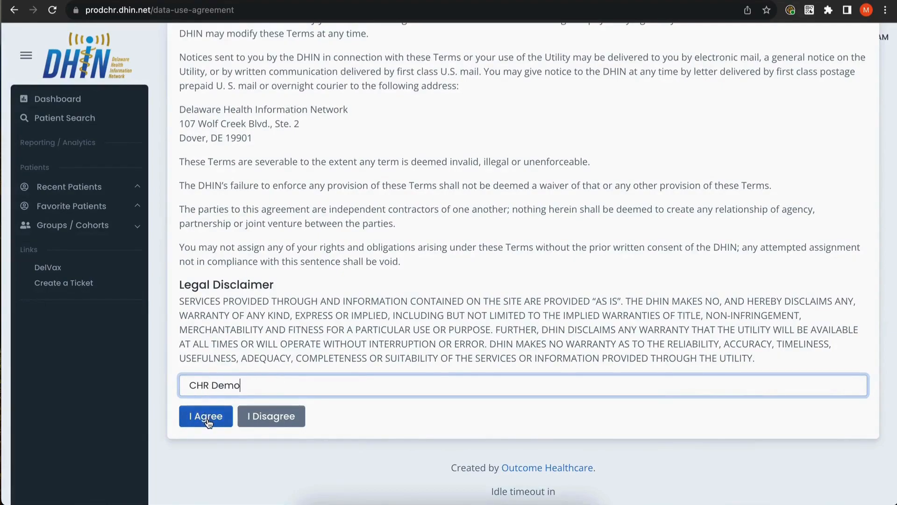
click(205, 416)
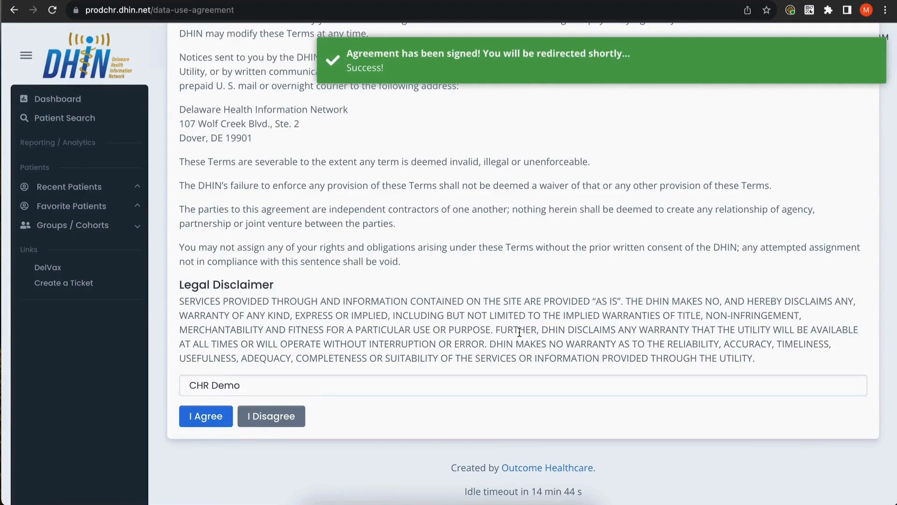
click(205, 415)
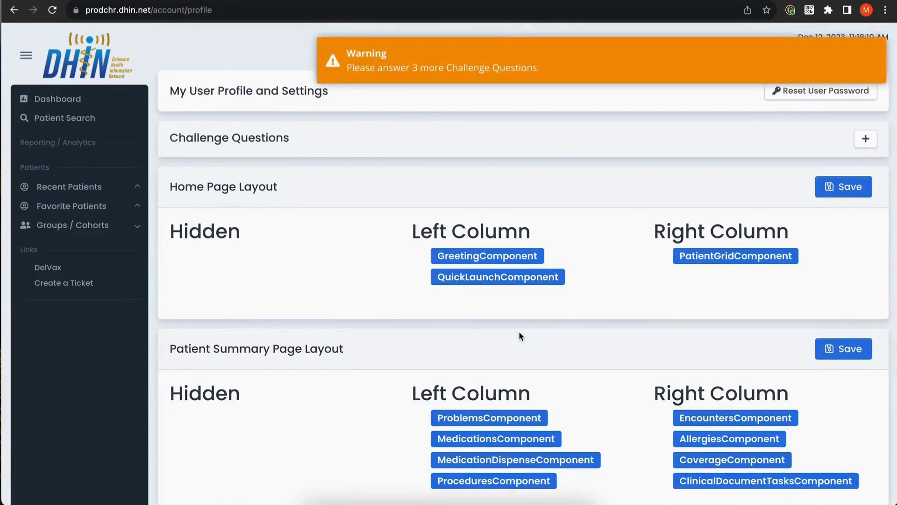
mouse_move(688, 149)
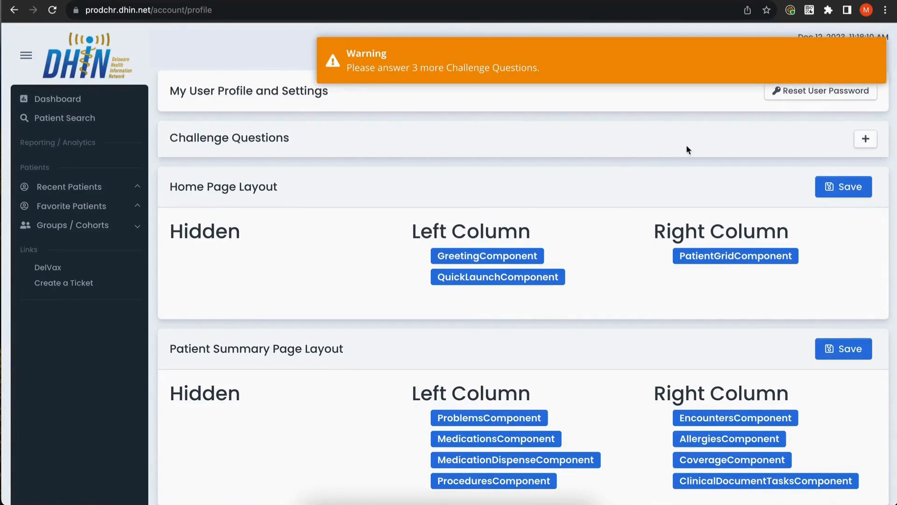
mouse_move(865, 138)
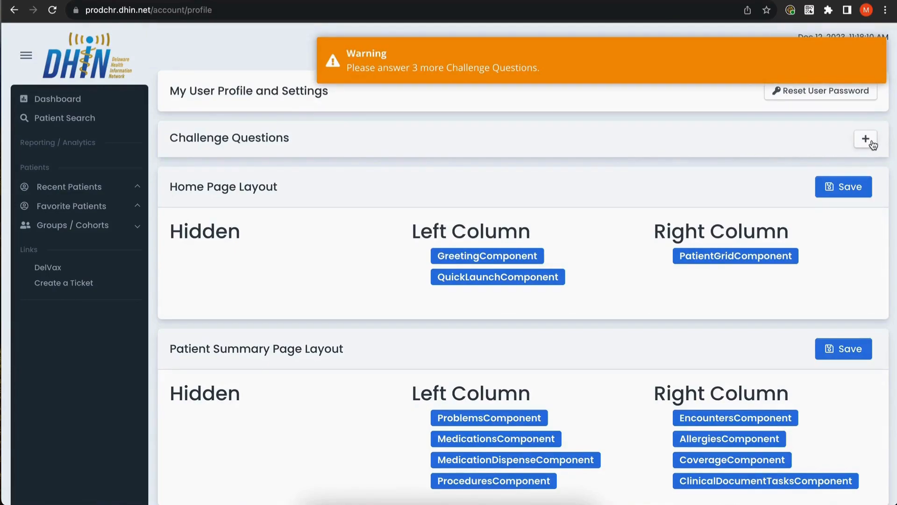
- Add and answer the 'What is your favorite color?' challenge question
click(865, 138)
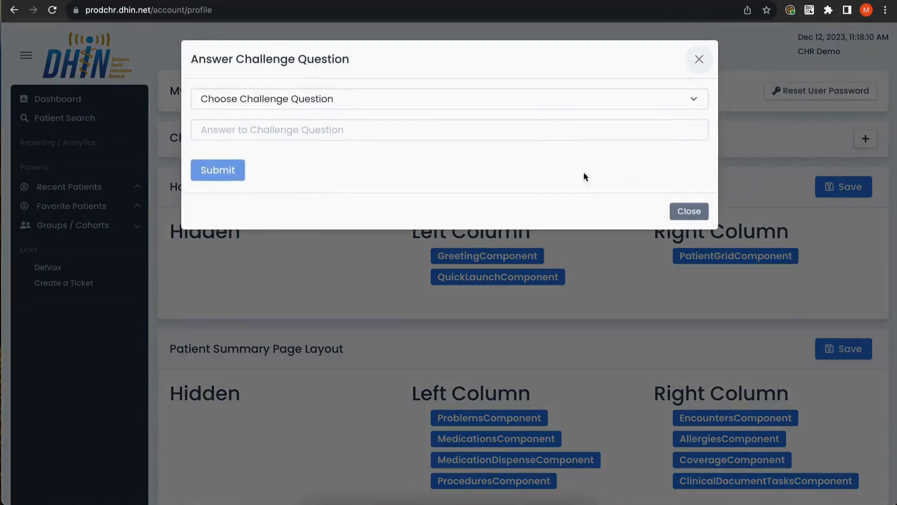
click(449, 99)
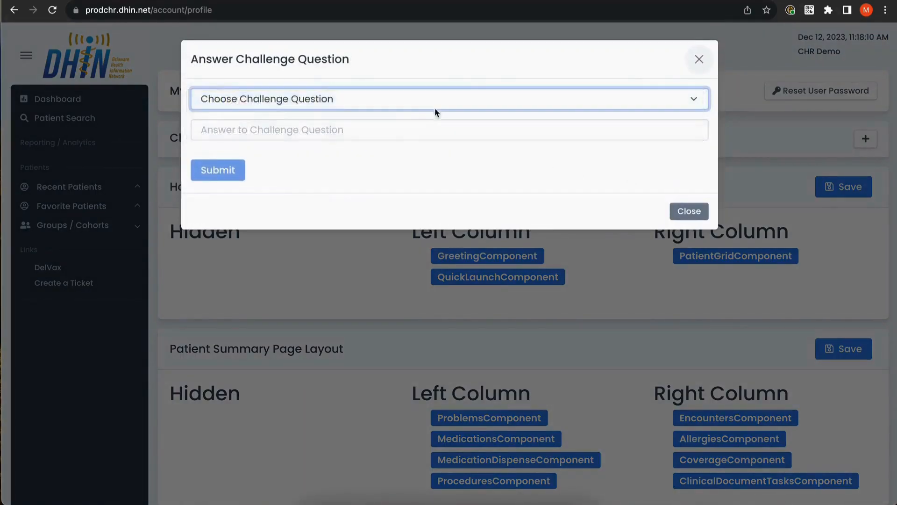
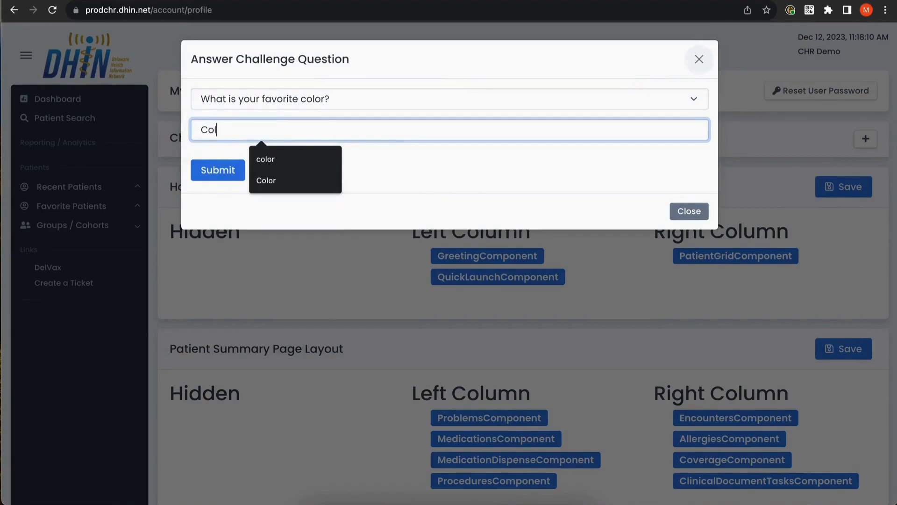
click(217, 170)
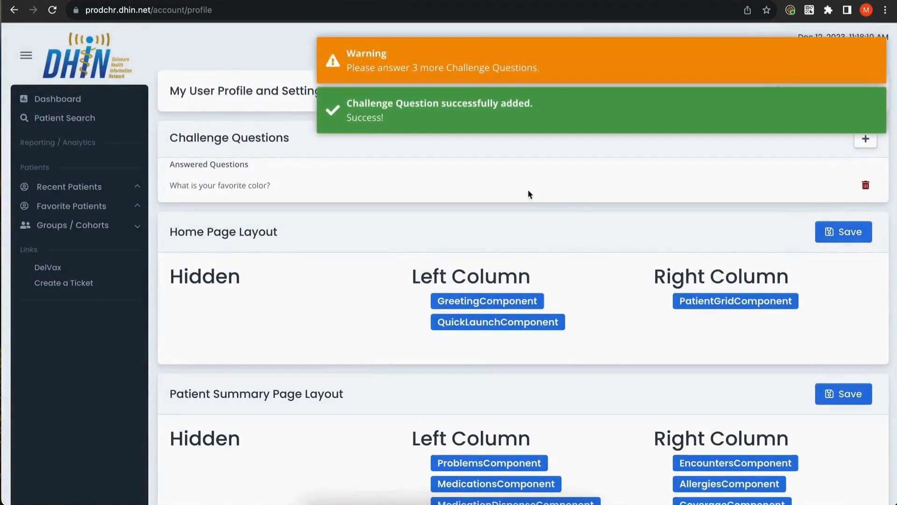
- Add and answer the 'What is your favorite band?' challenge question
click(866, 138)
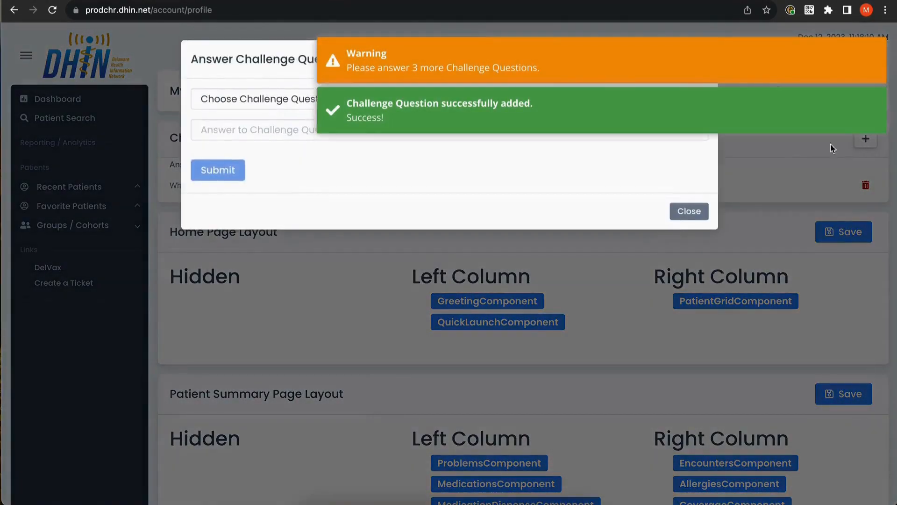
click(254, 99)
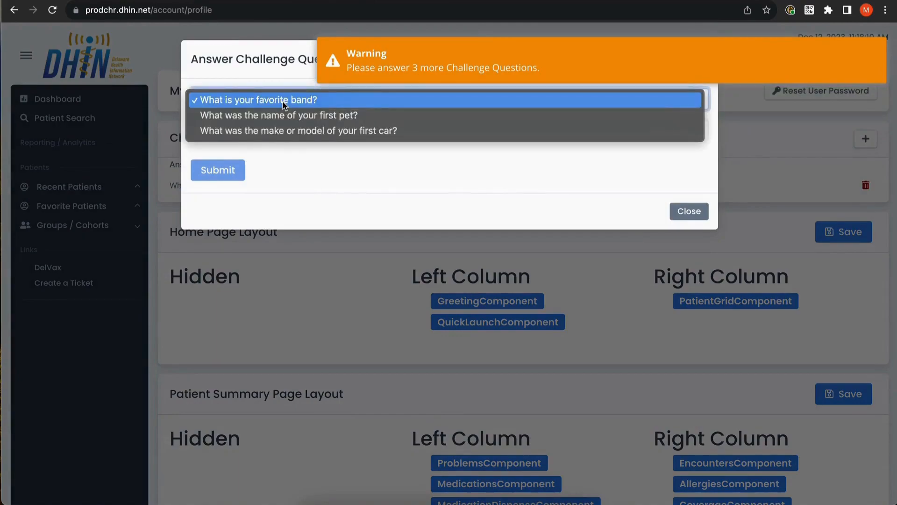
text(B)
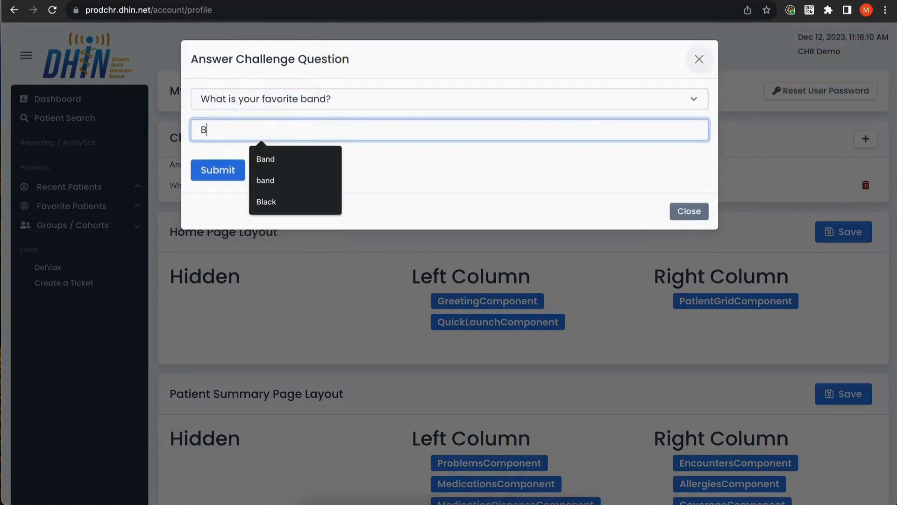
click(218, 170)
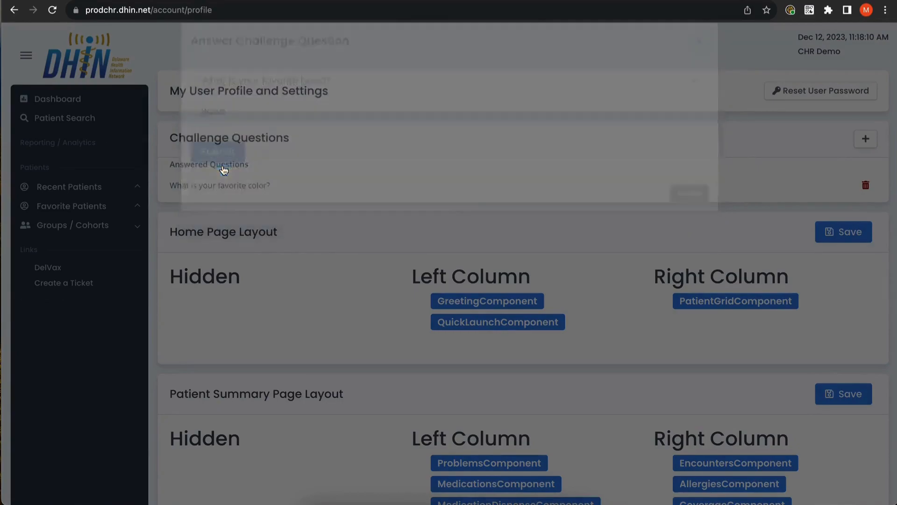
- Add and answer the 'What was the name of your first pet?' challenge question
click(865, 138)
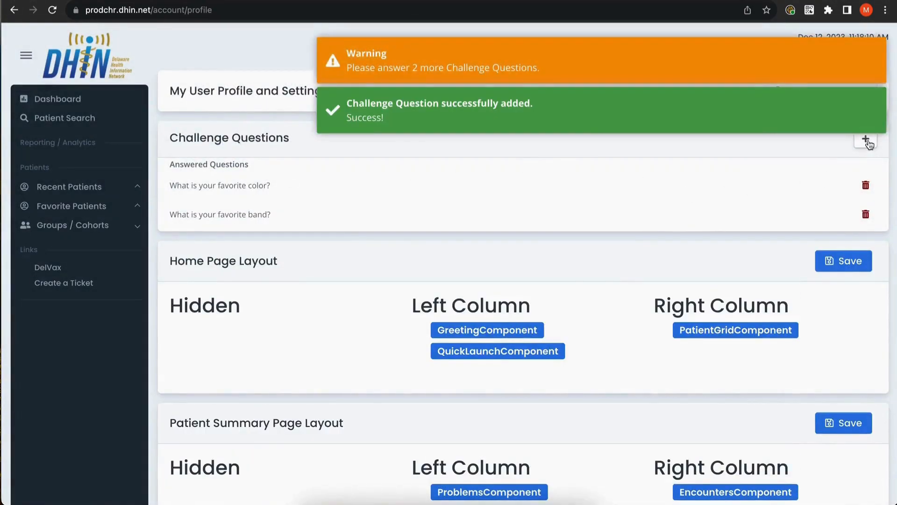
click(866, 139)
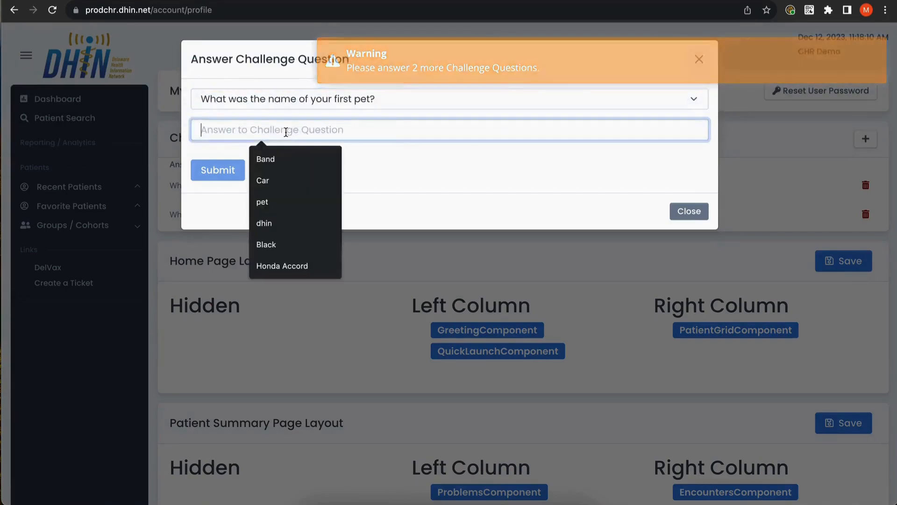
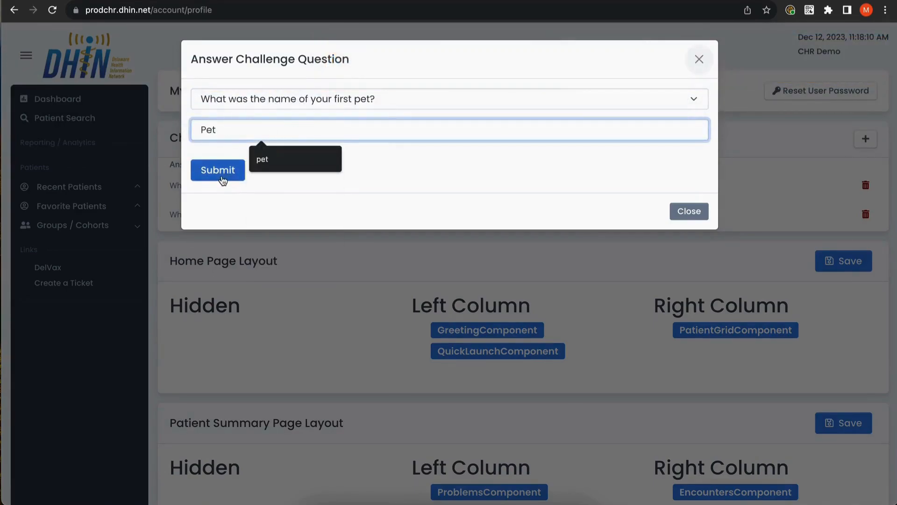
click(217, 170)
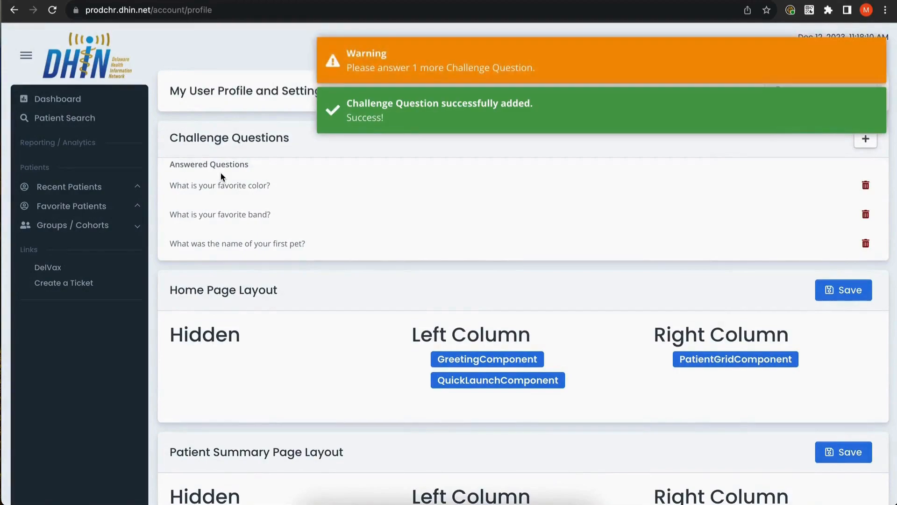
mouse_move(330, 184)
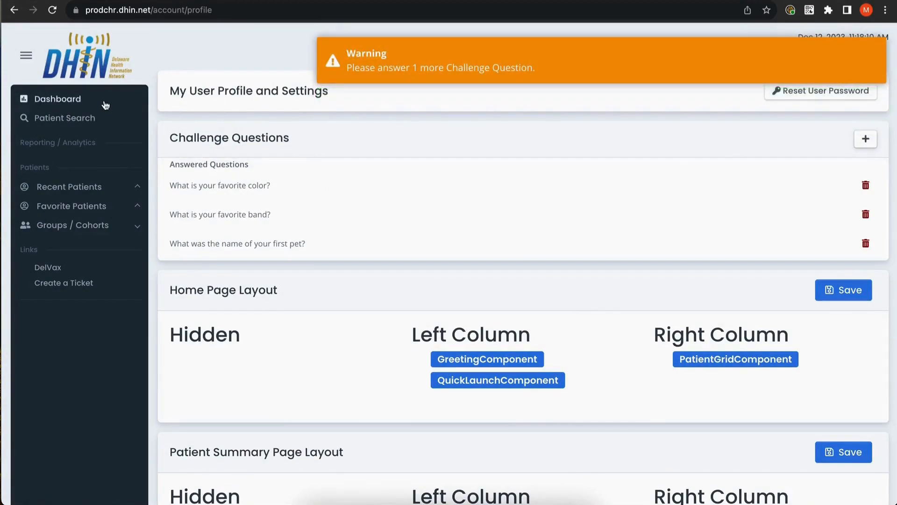
- Open Dashboard from the left sidebar
click(57, 98)
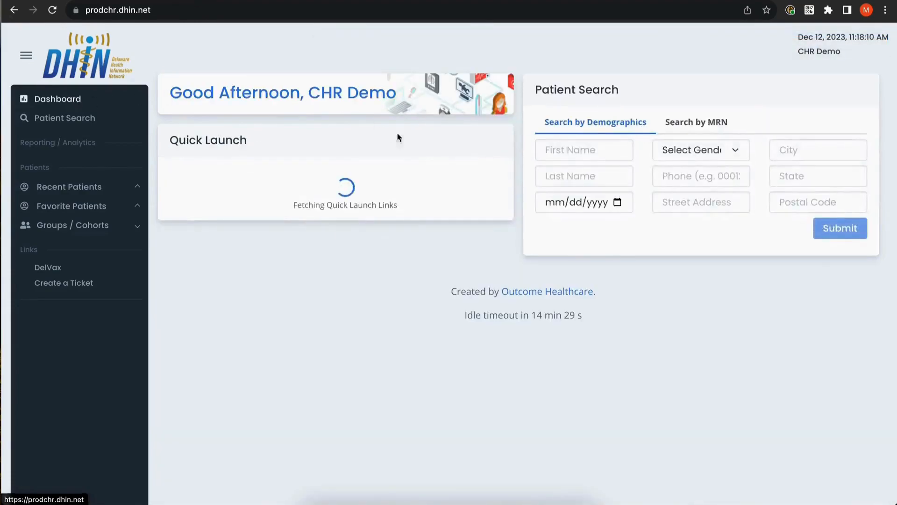
mouse_move(527, 164)
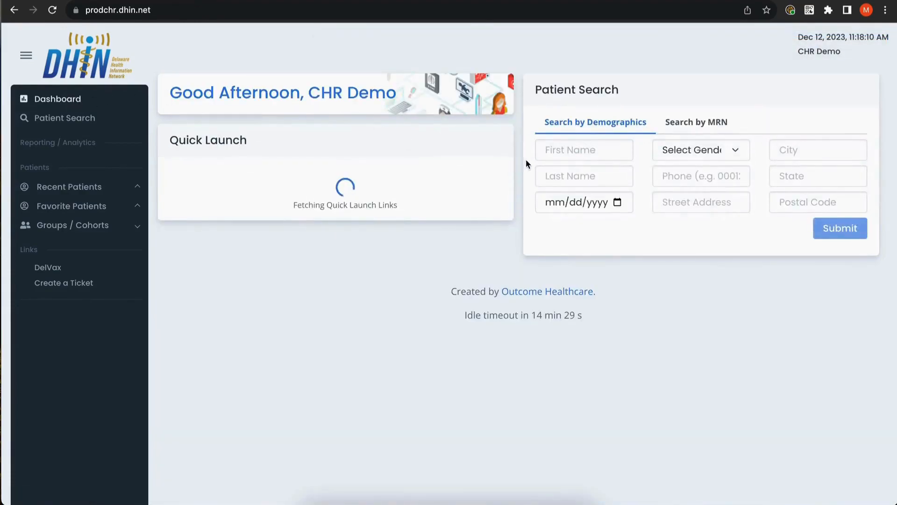